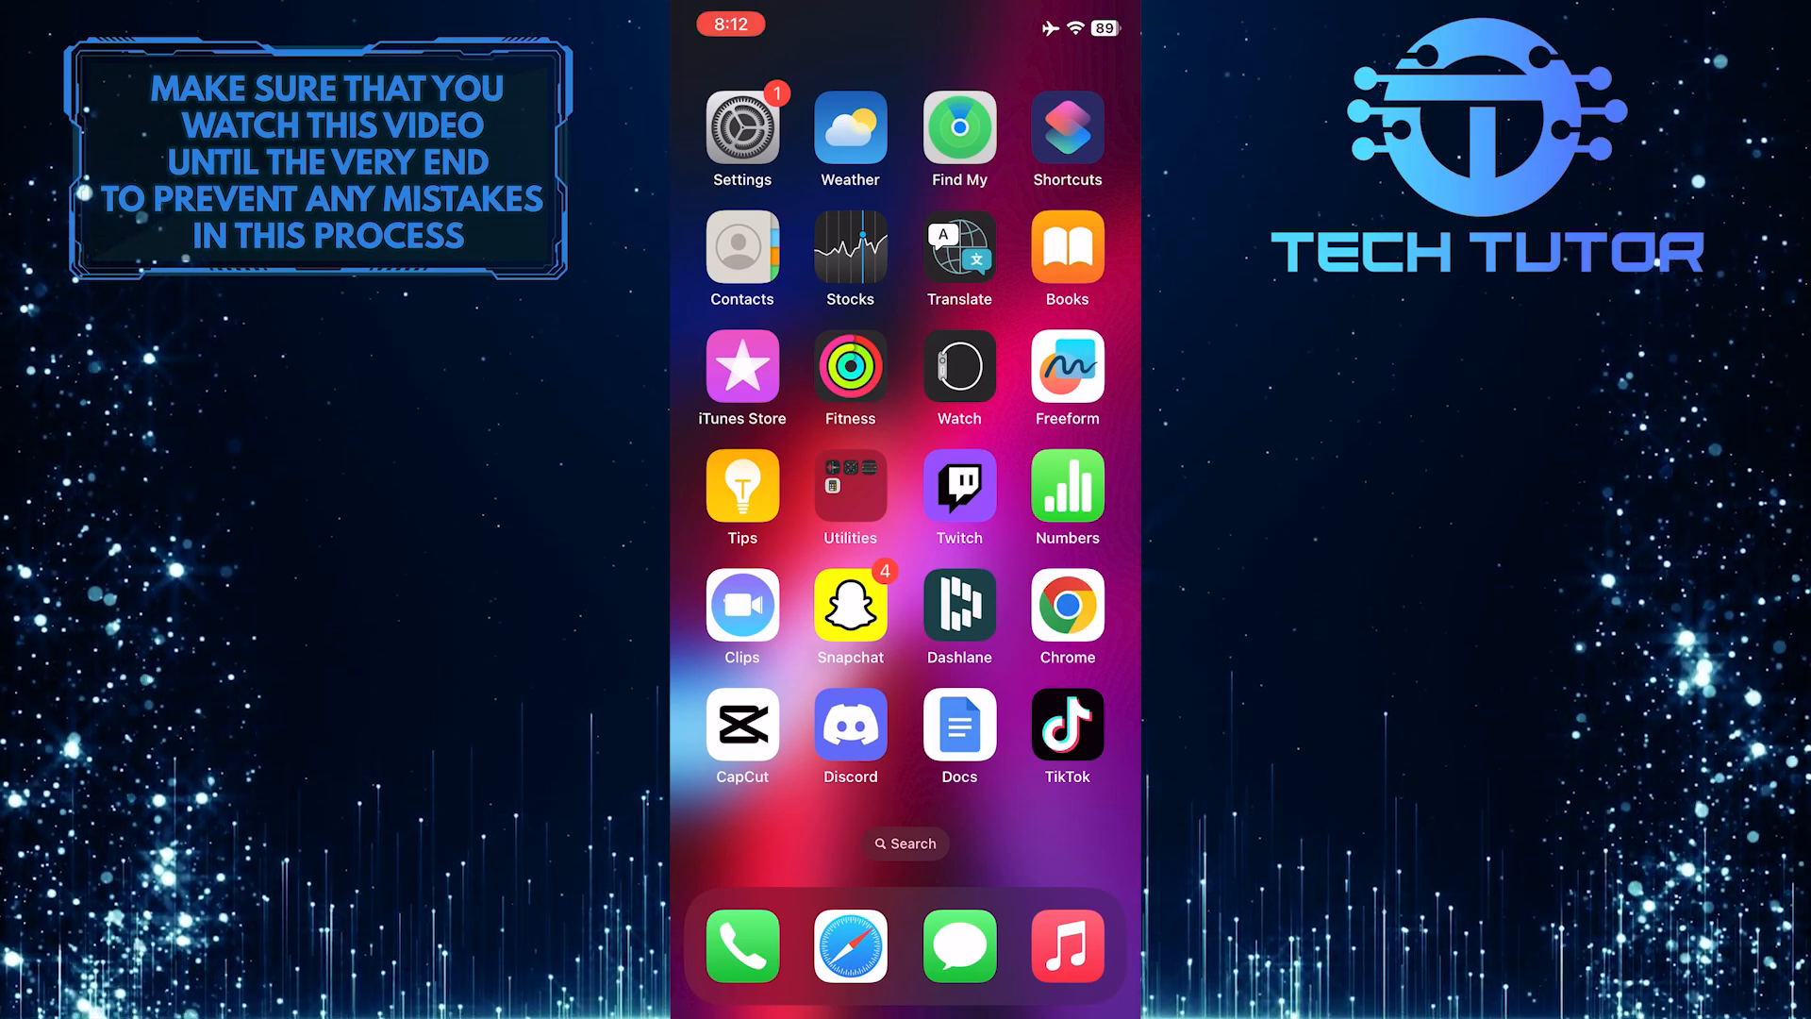
- Reach the Photos settings page, where iCloud Photos is on with Optimize iPhone Storage selected
{"action": "left_click", "coordinate": [742, 124]}
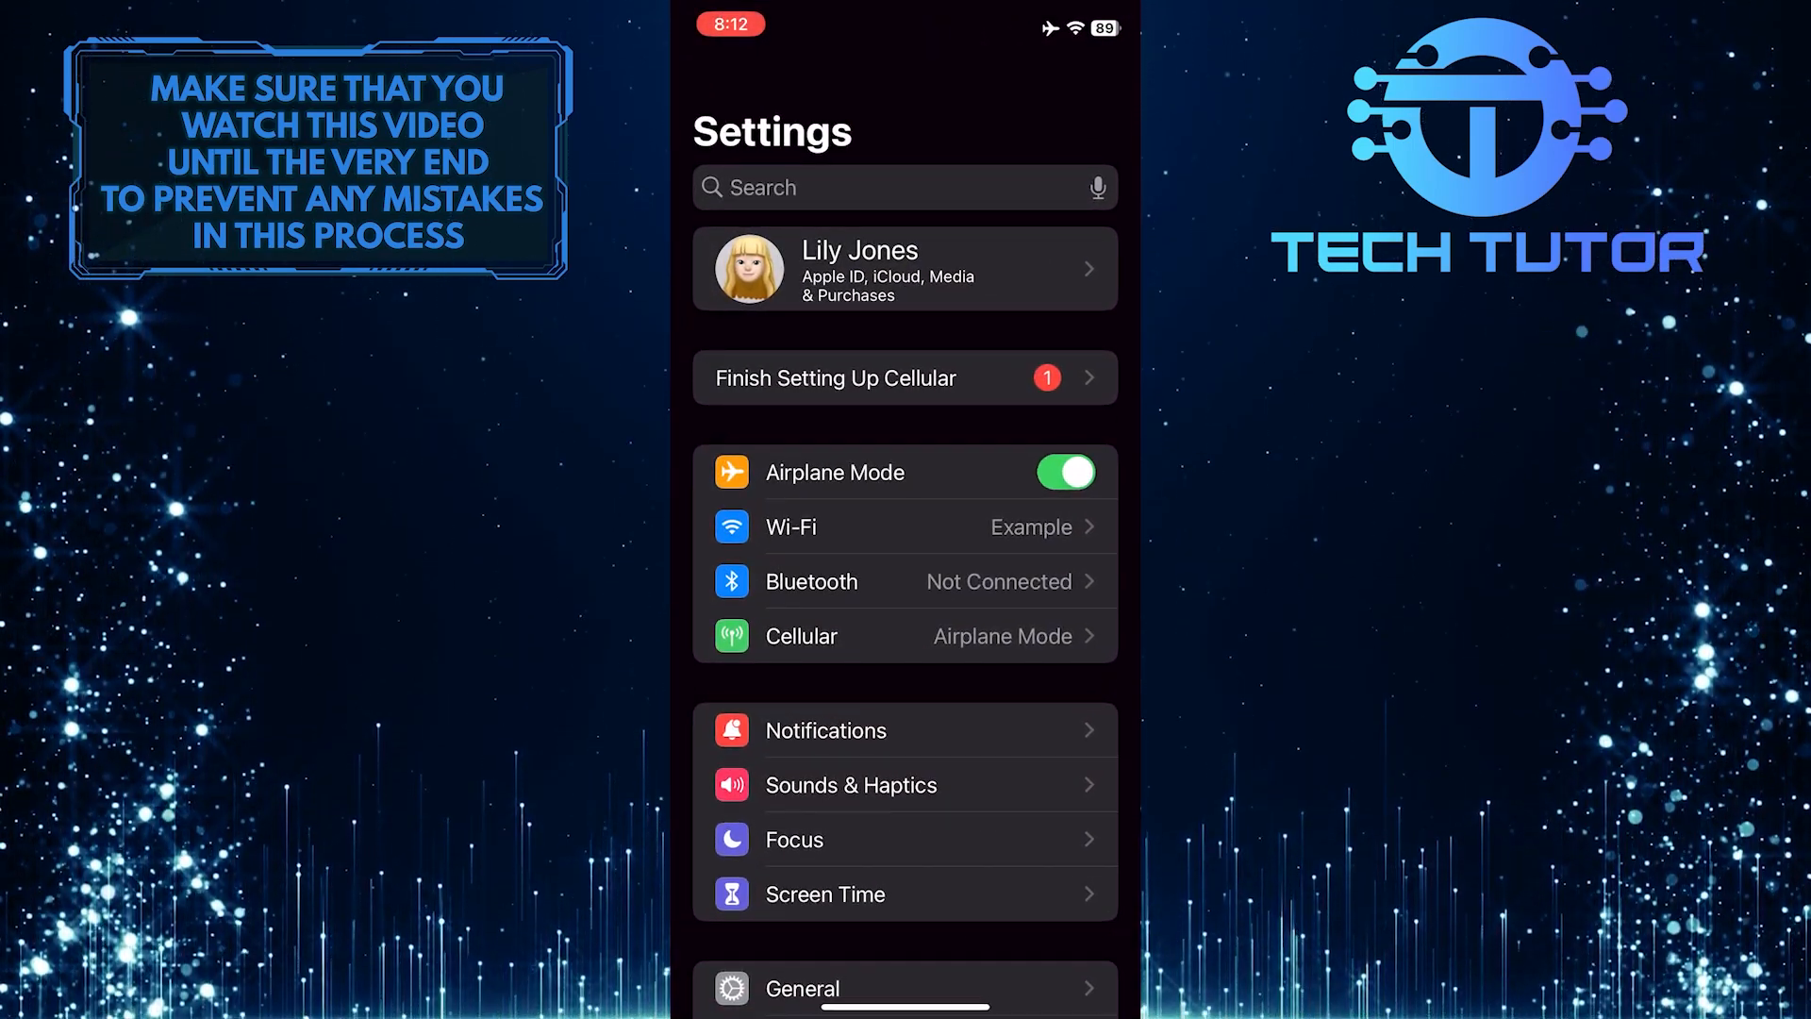
{"action": "scroll", "scroll_direction": "down", "scroll_amount": 3}
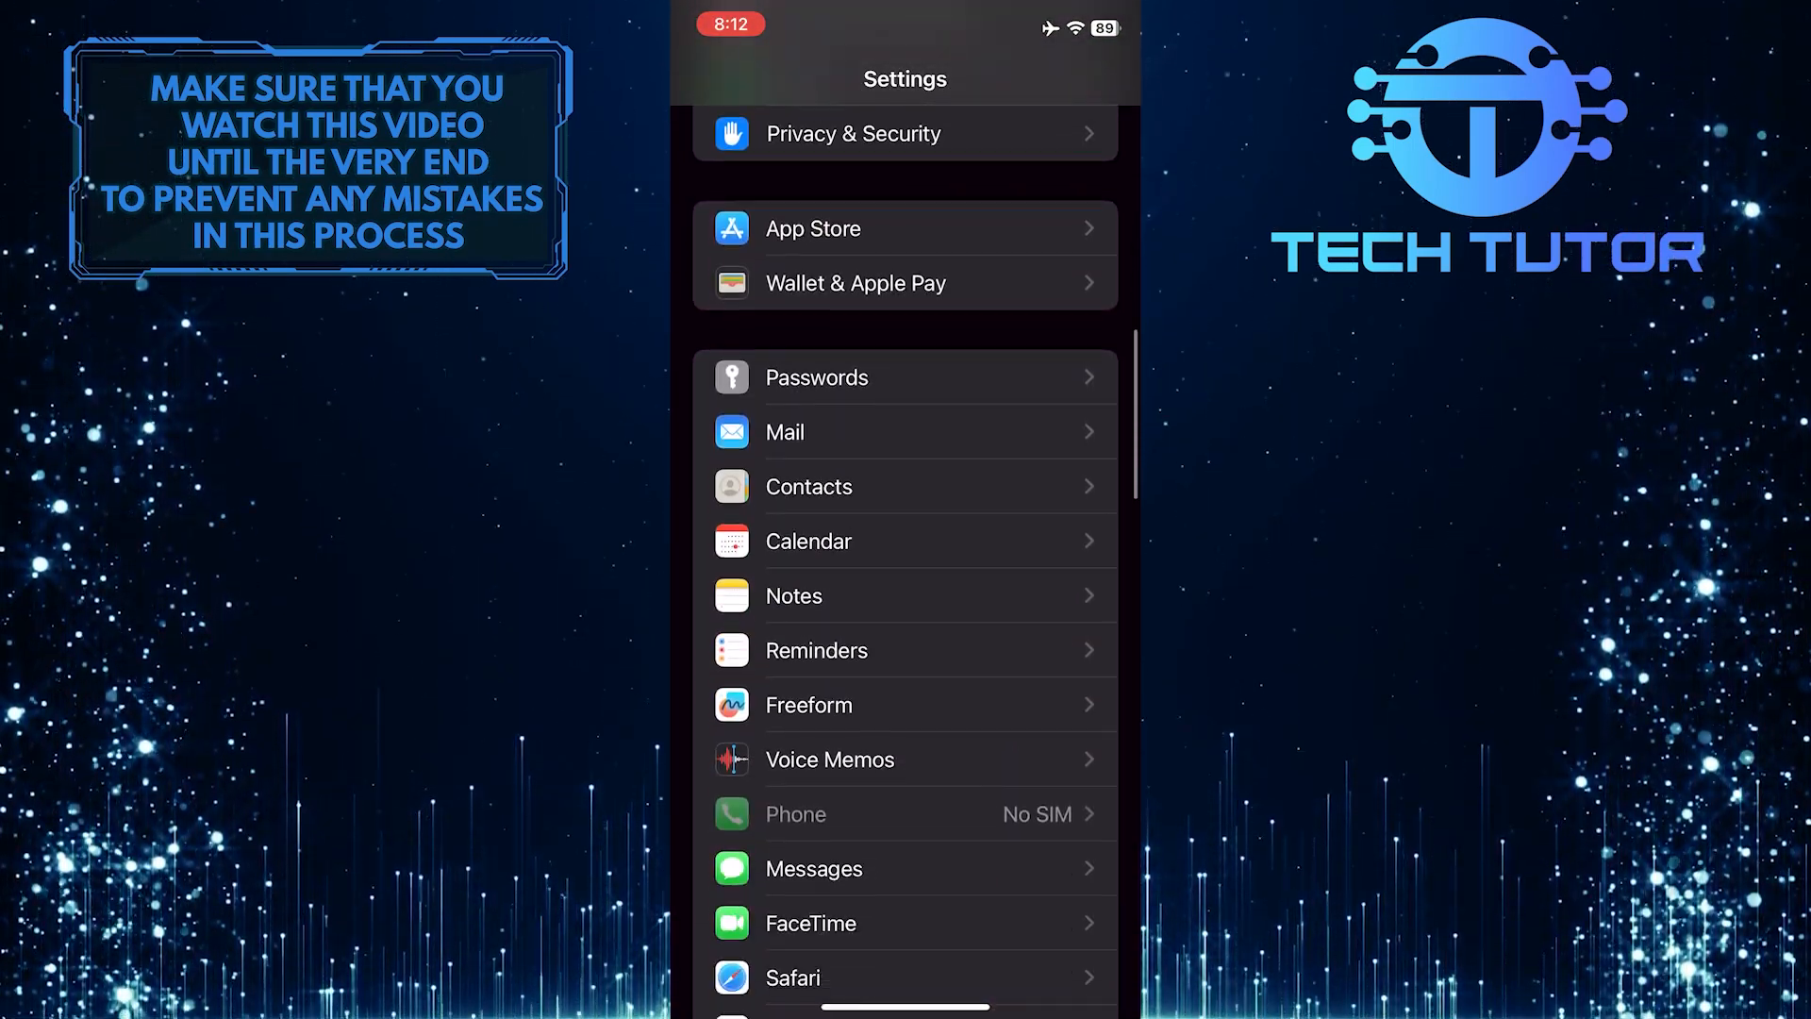
{"action": "scroll", "scroll_direction": "down", "scroll_amount": 3}
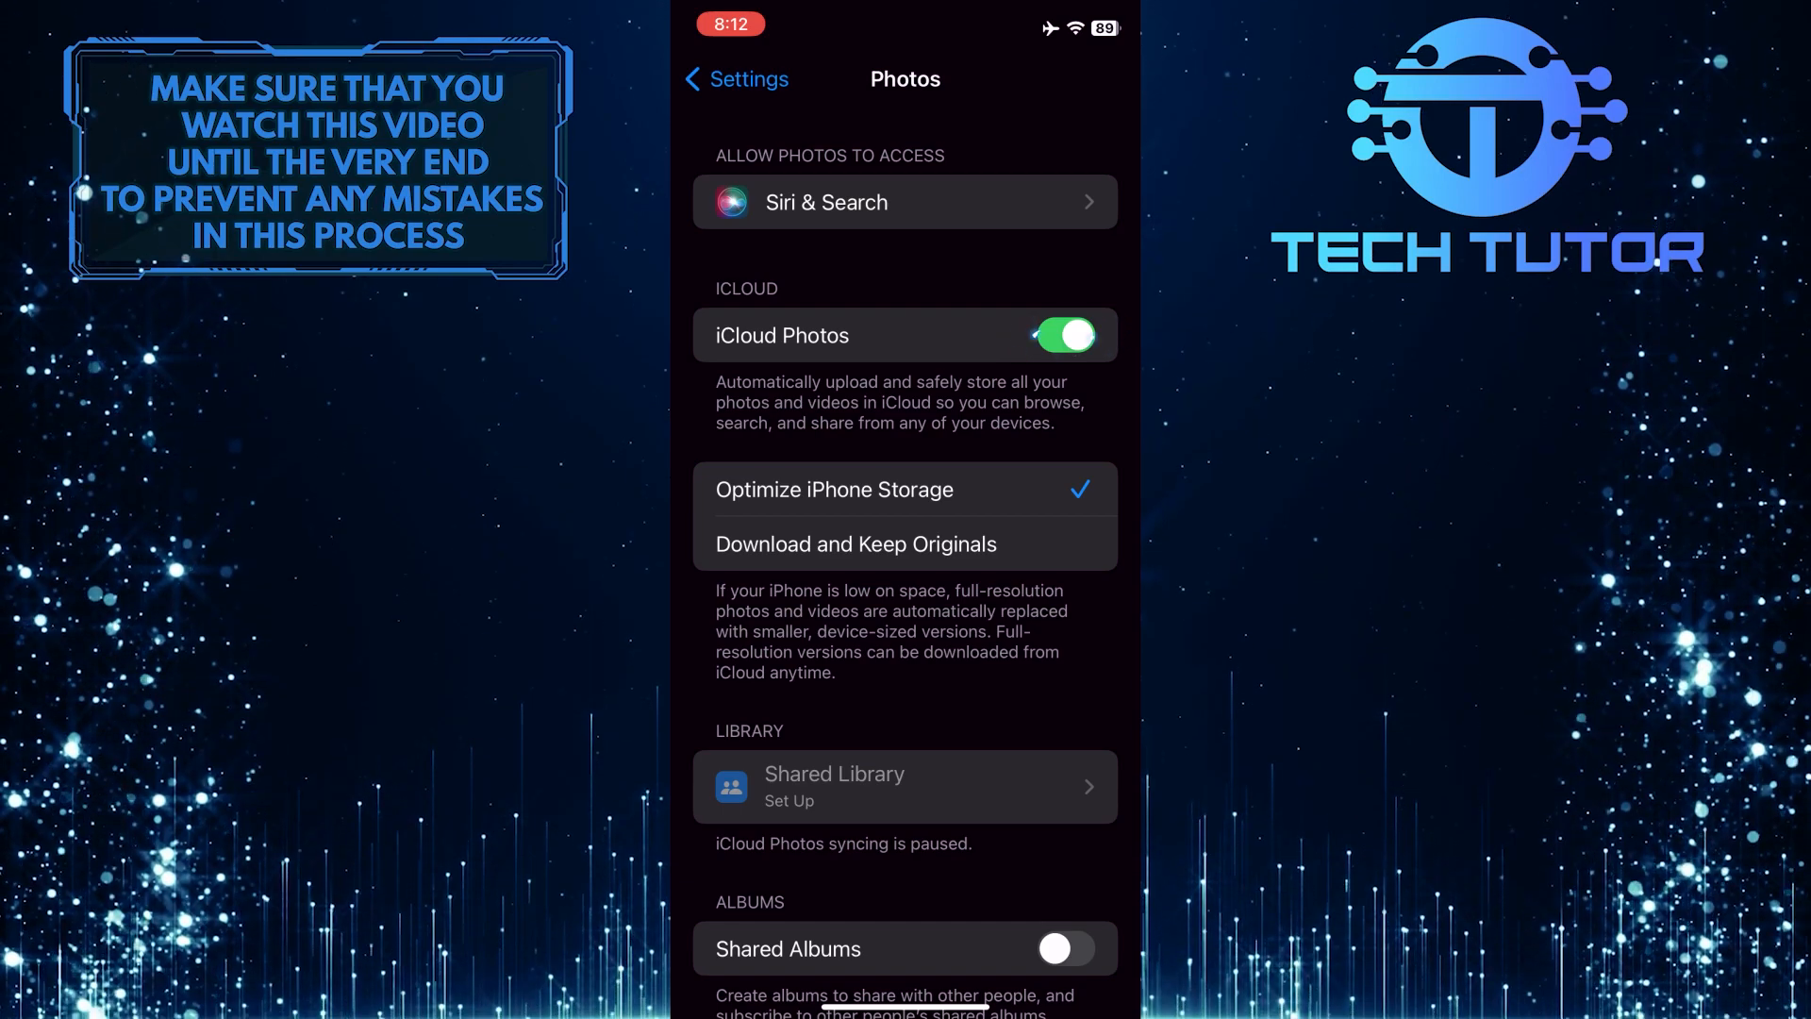
- Switch iCloud Photos off so photos stop syncing to iCloud
{"action": "left_click", "coordinate": [1062, 335]}
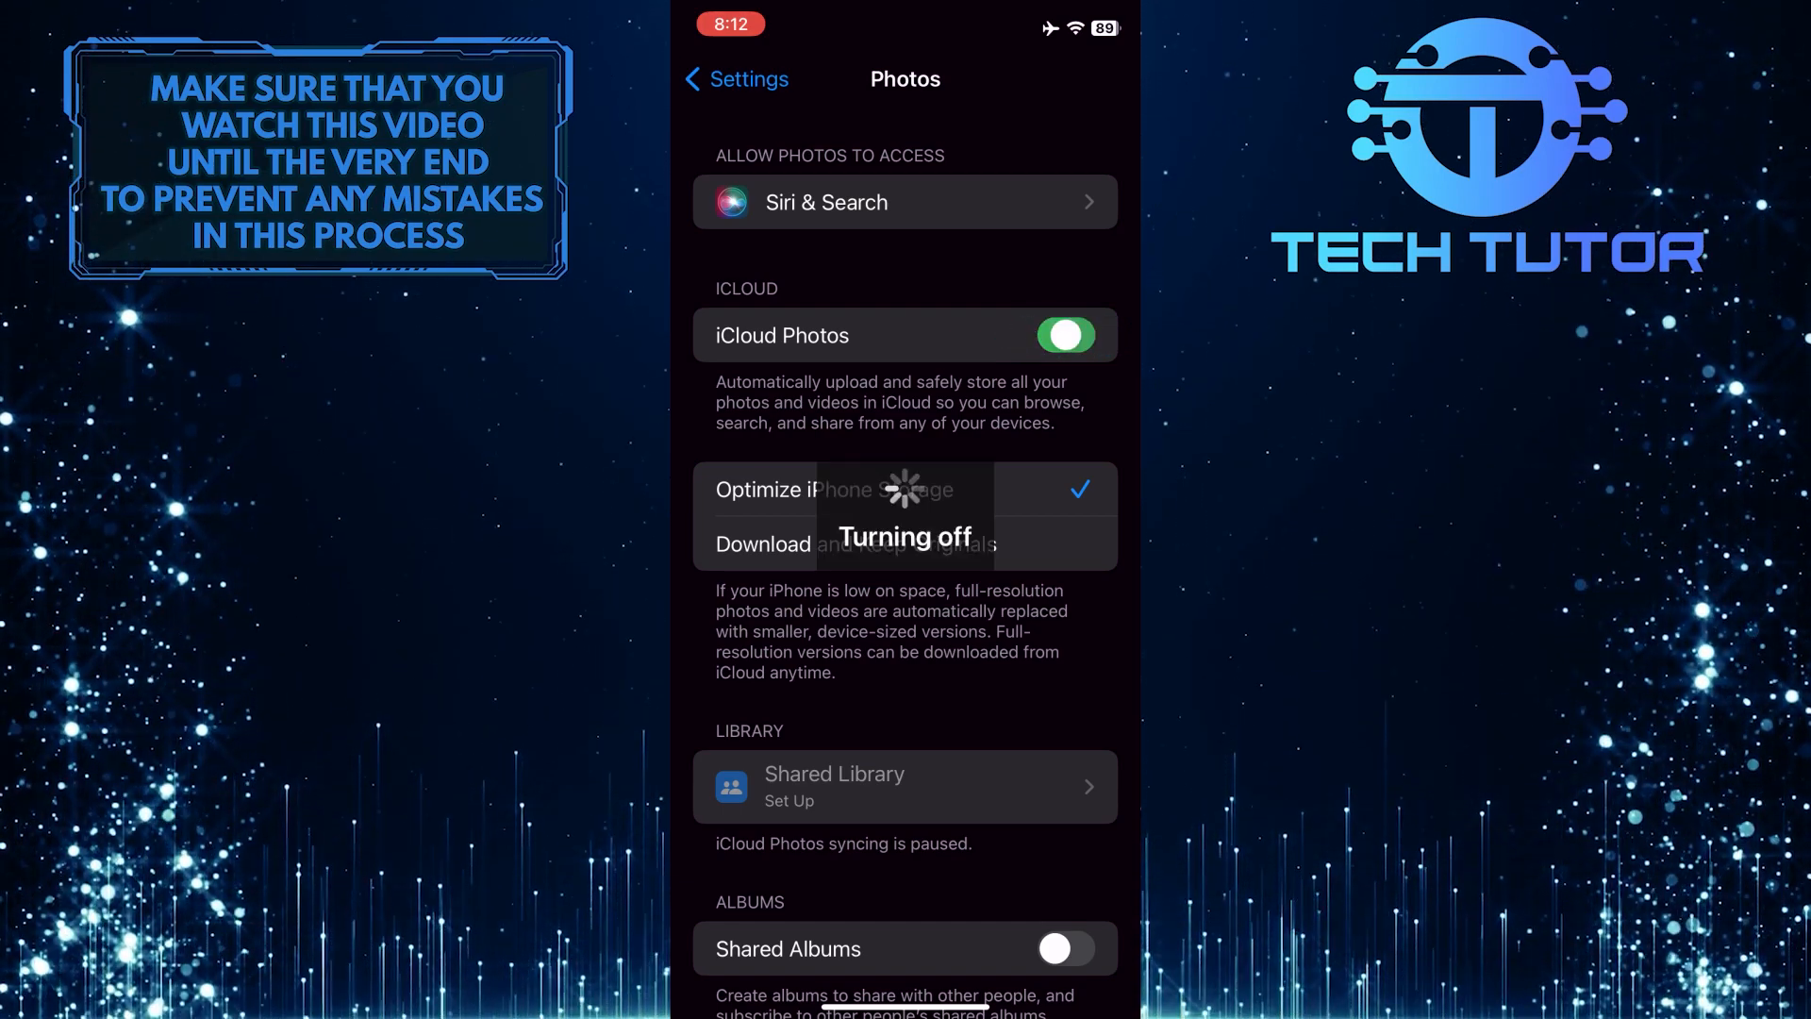
{"action": "left_click", "coordinate": [1064, 336]}
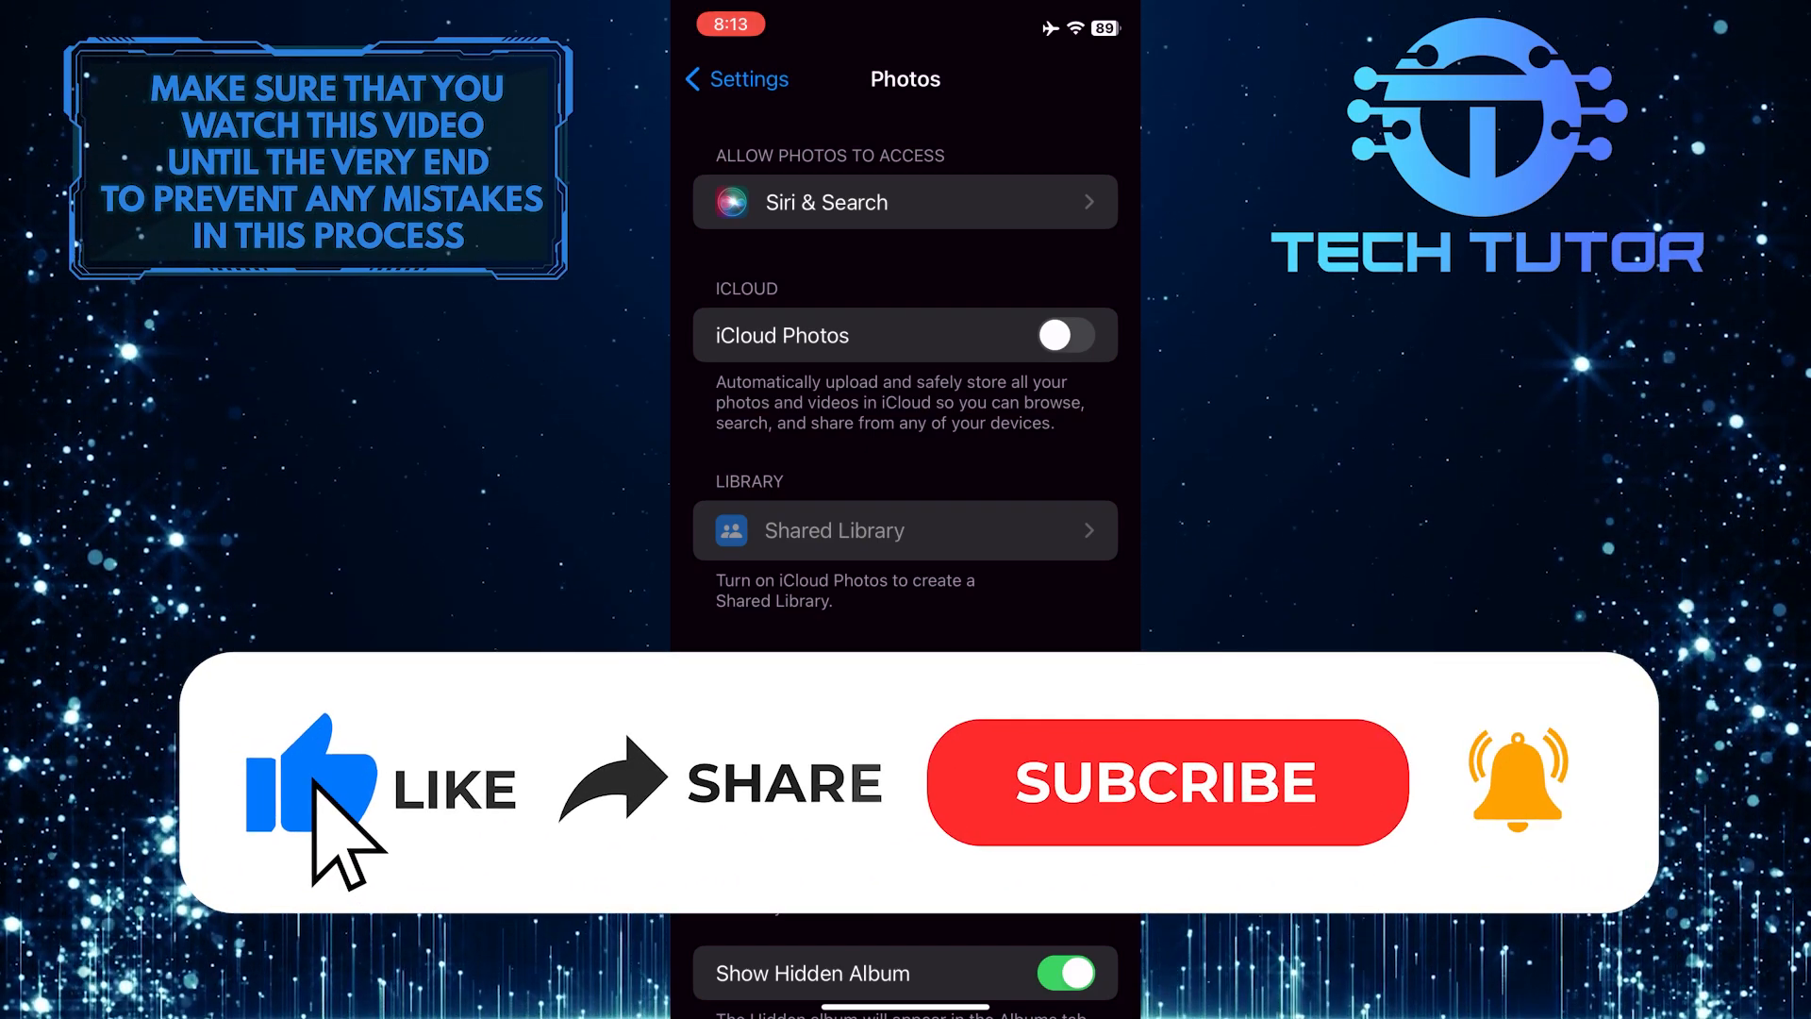
{"action": "mouse_move", "coordinate": [935, 832]}
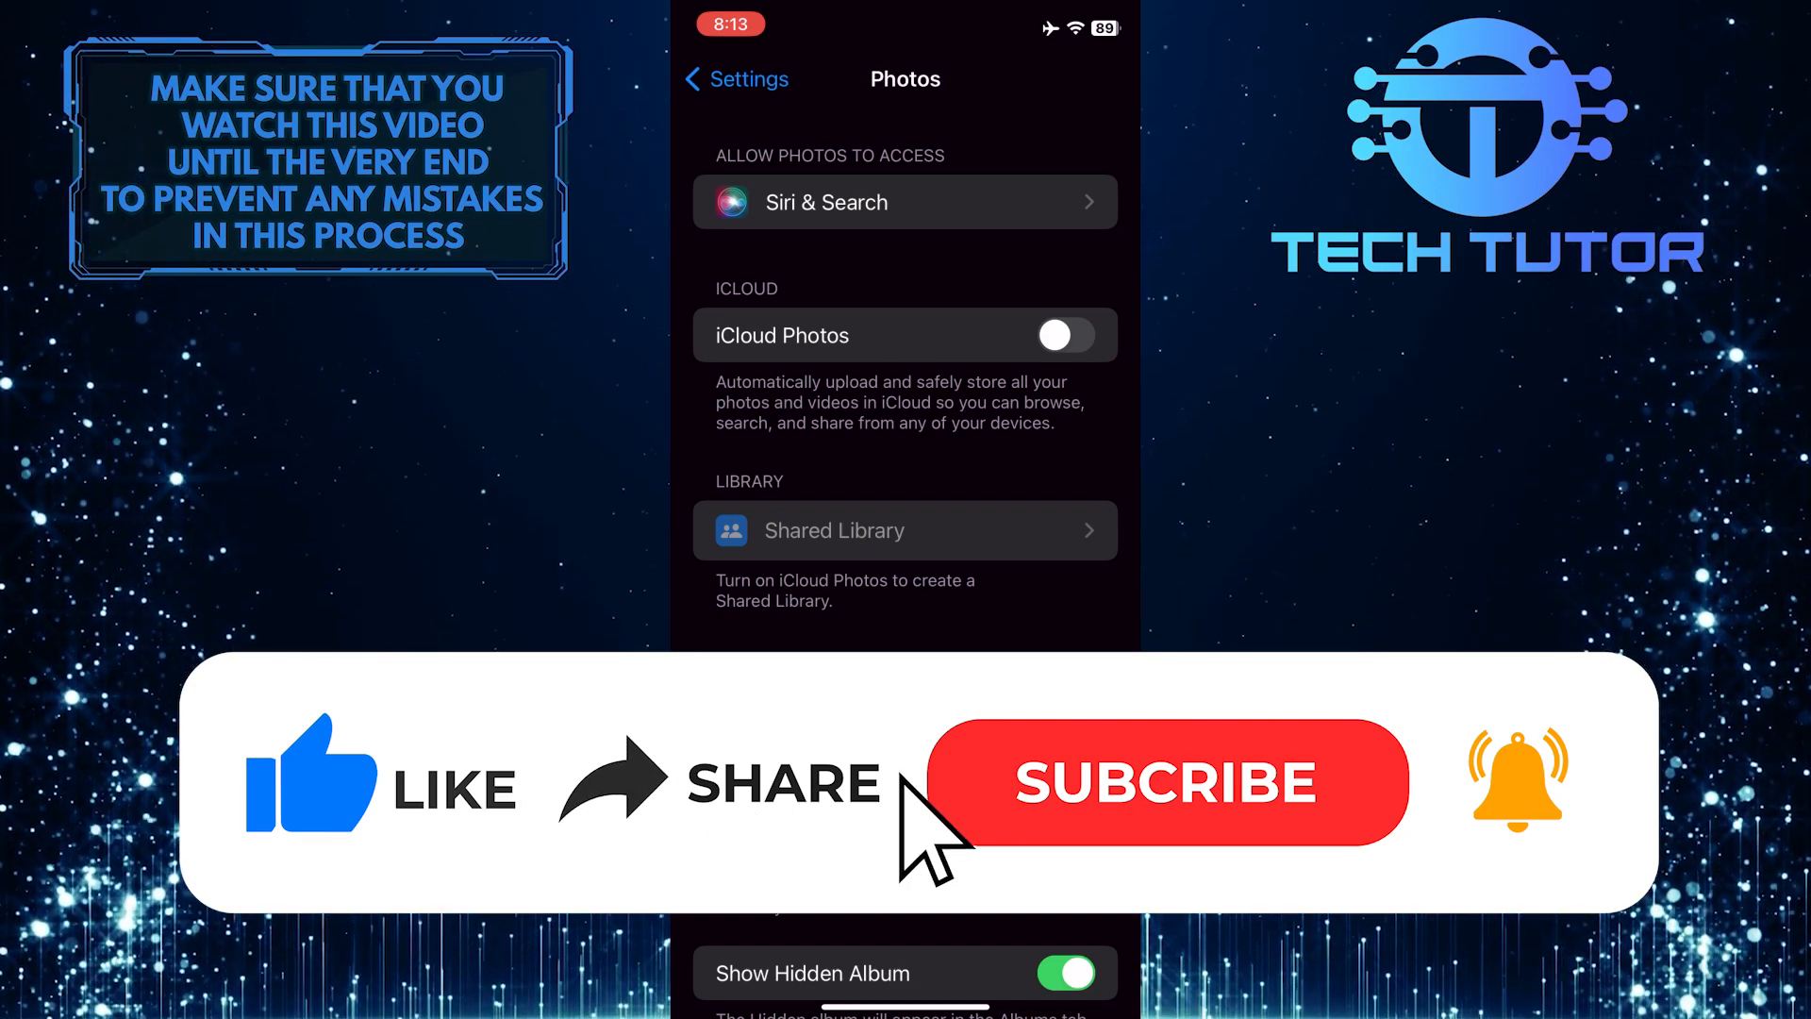